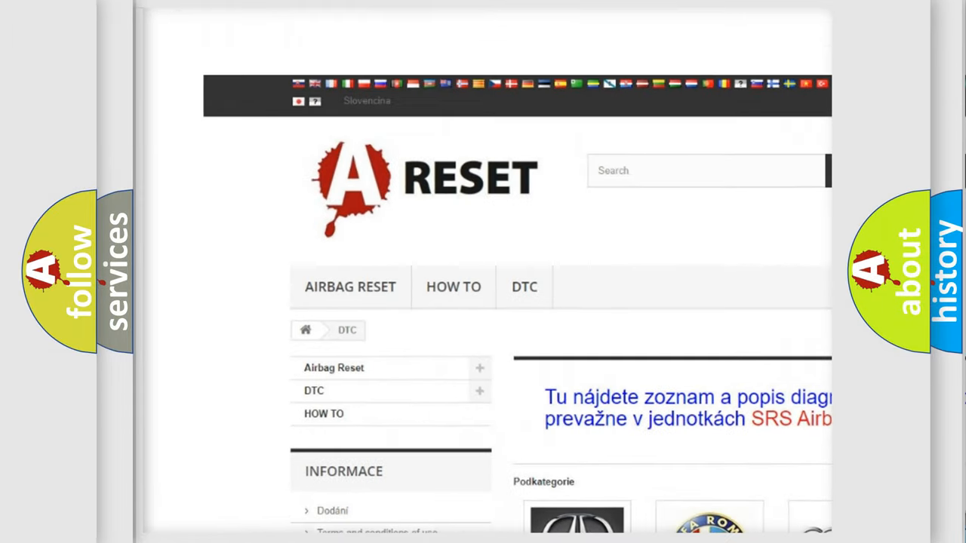
scroll("down", 3)
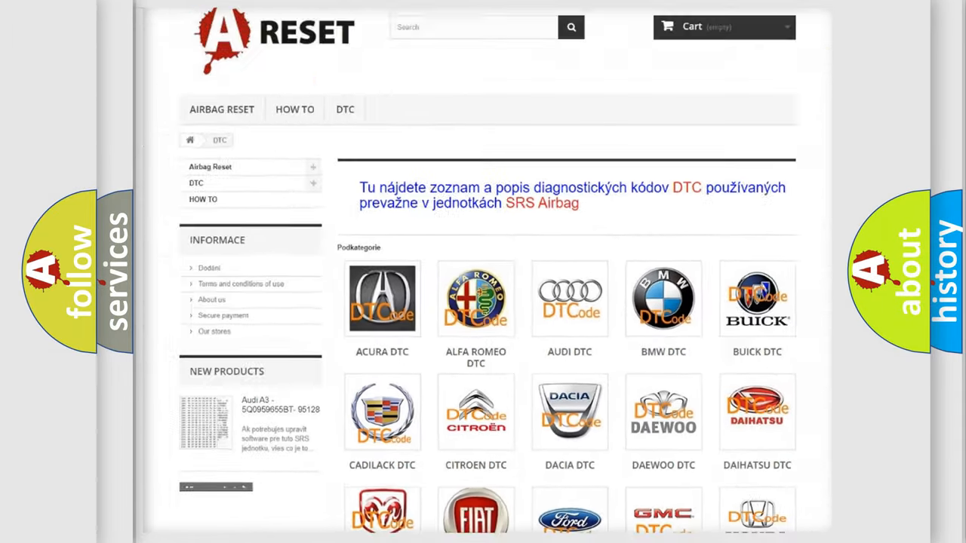
scroll("down", 3)
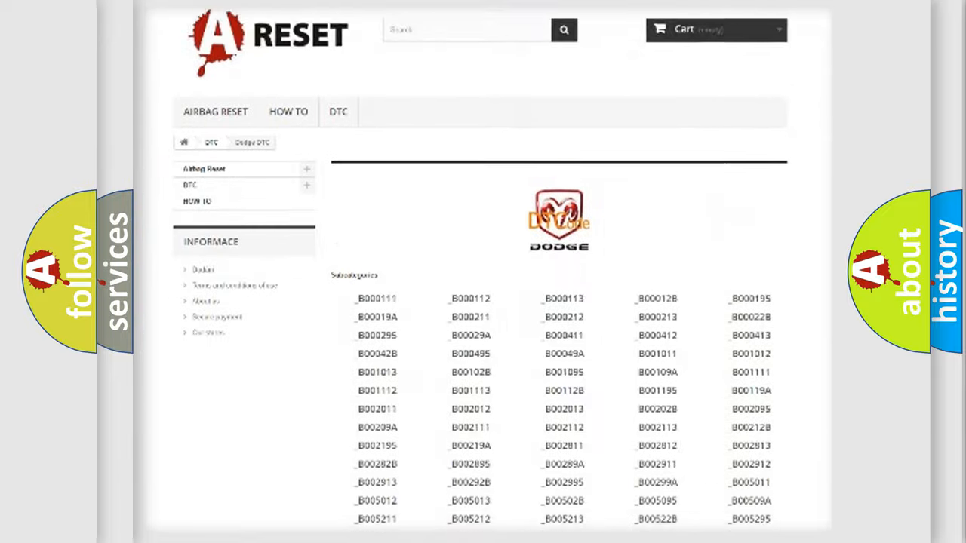
scroll("down", 3)
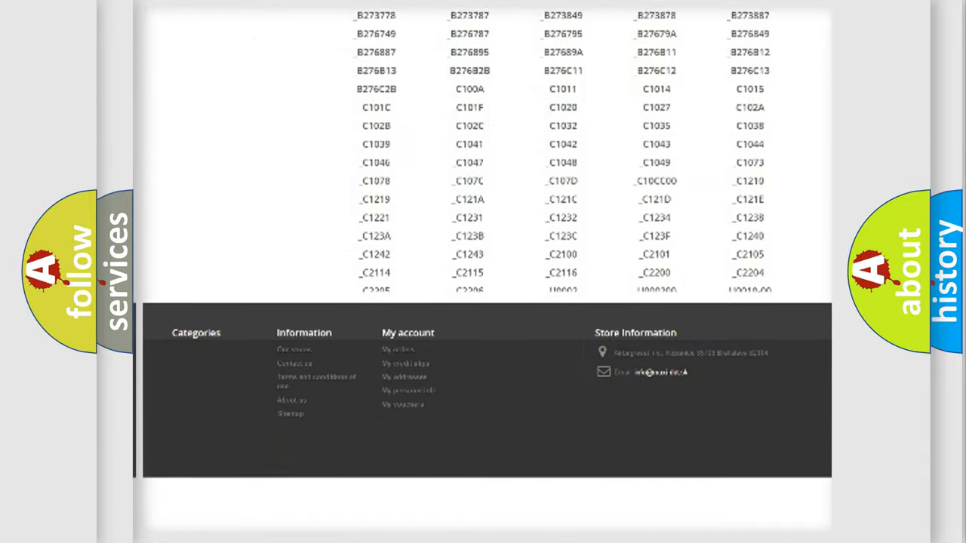